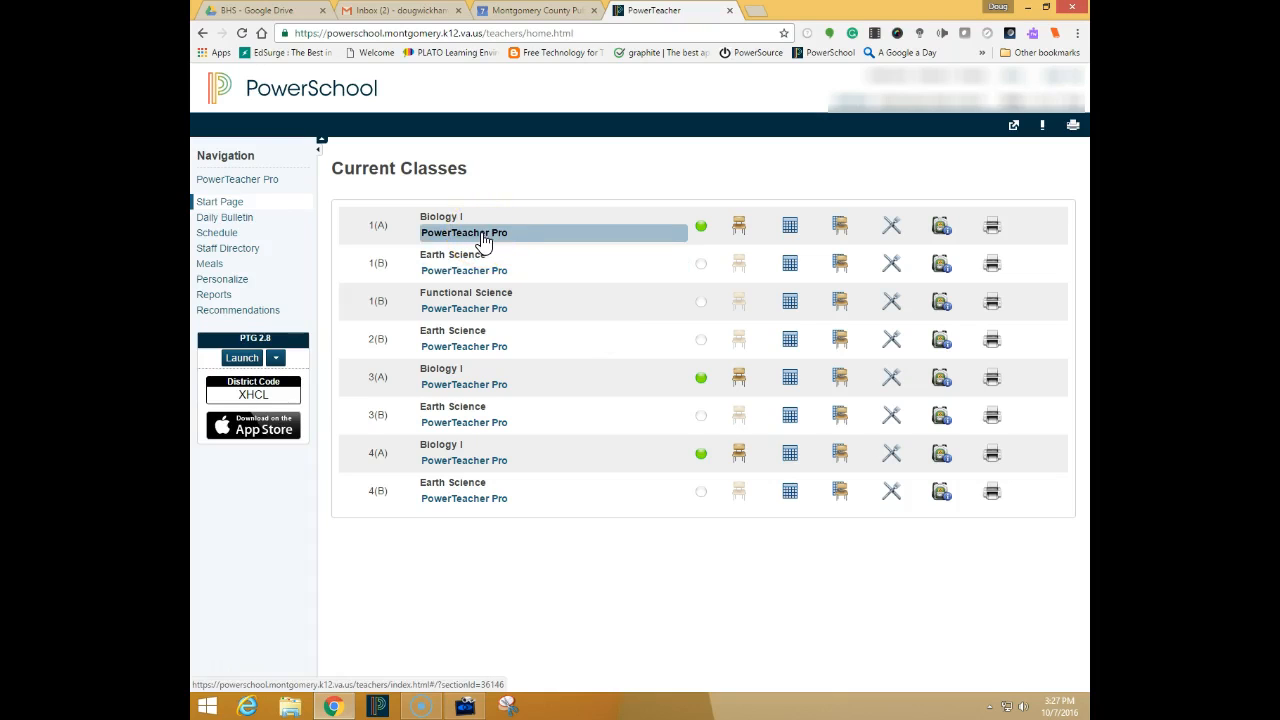
# Open the 1(A) Biology I gradebook from the Current Classes page.
pyautogui.click(464, 232)
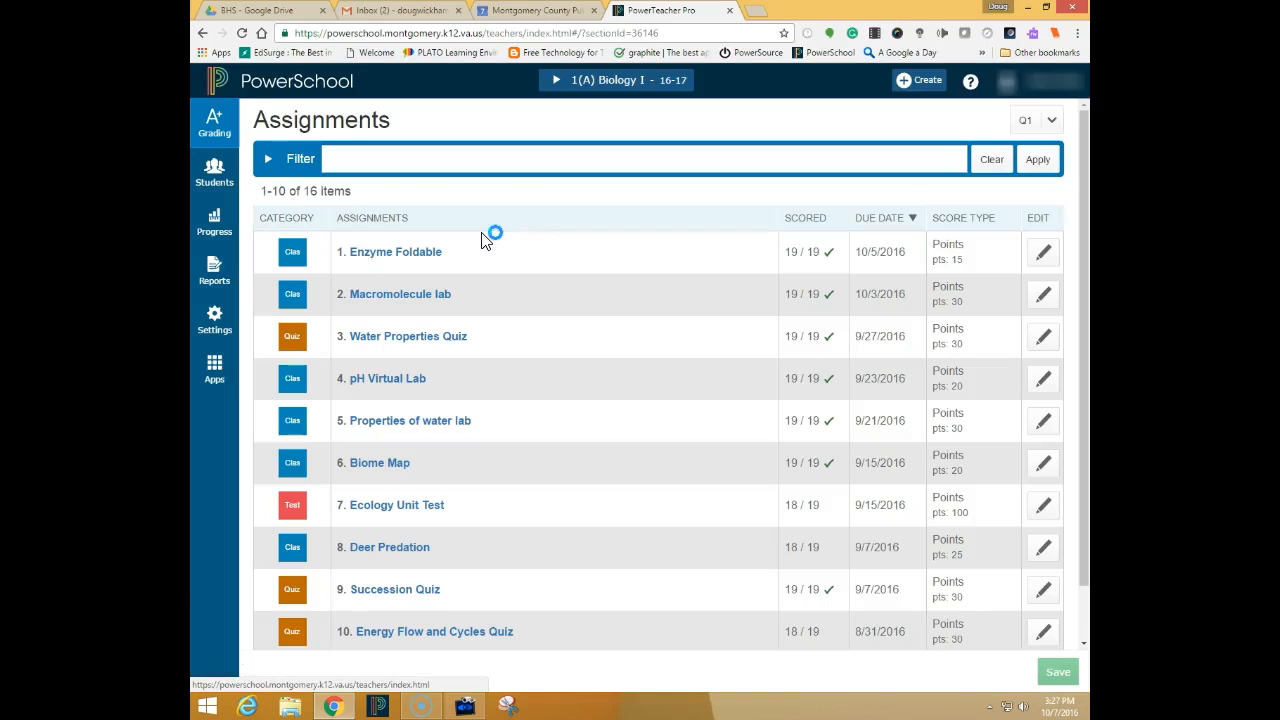
pyautogui.moveTo(214, 124)
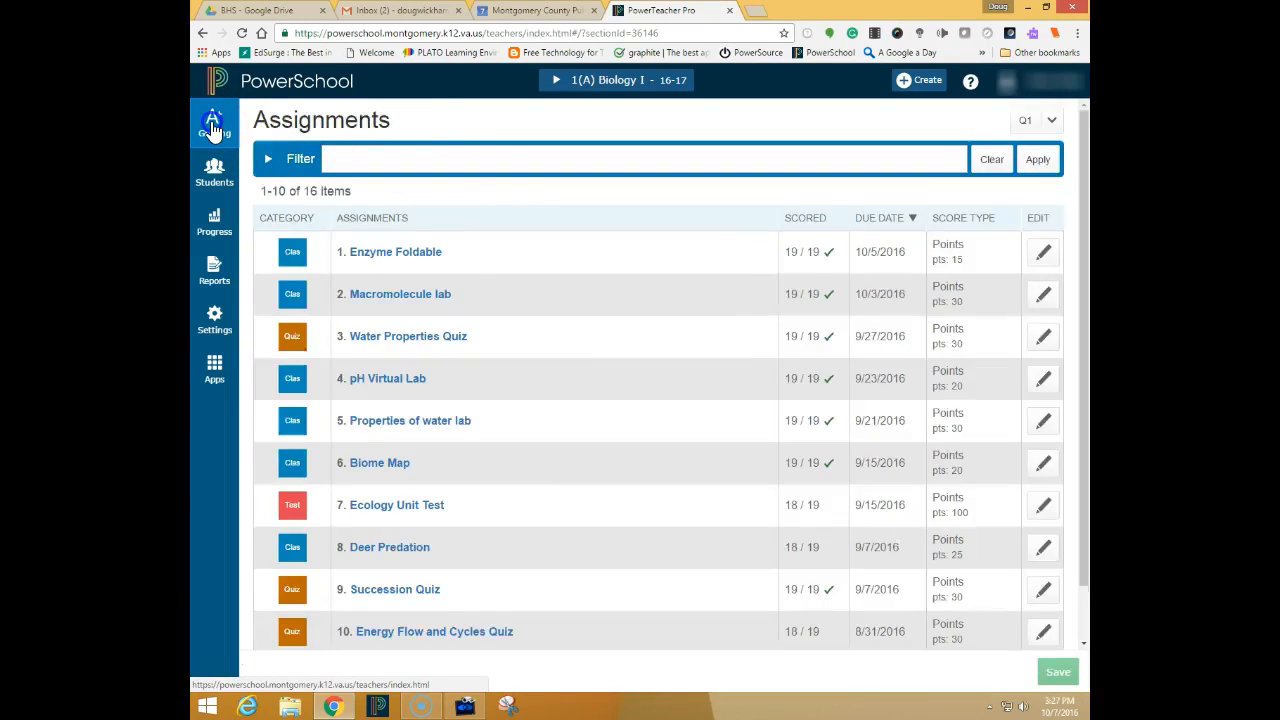
# Go to Comment Verification under Grading to list the Q1 students.
pyautogui.click(214, 124)
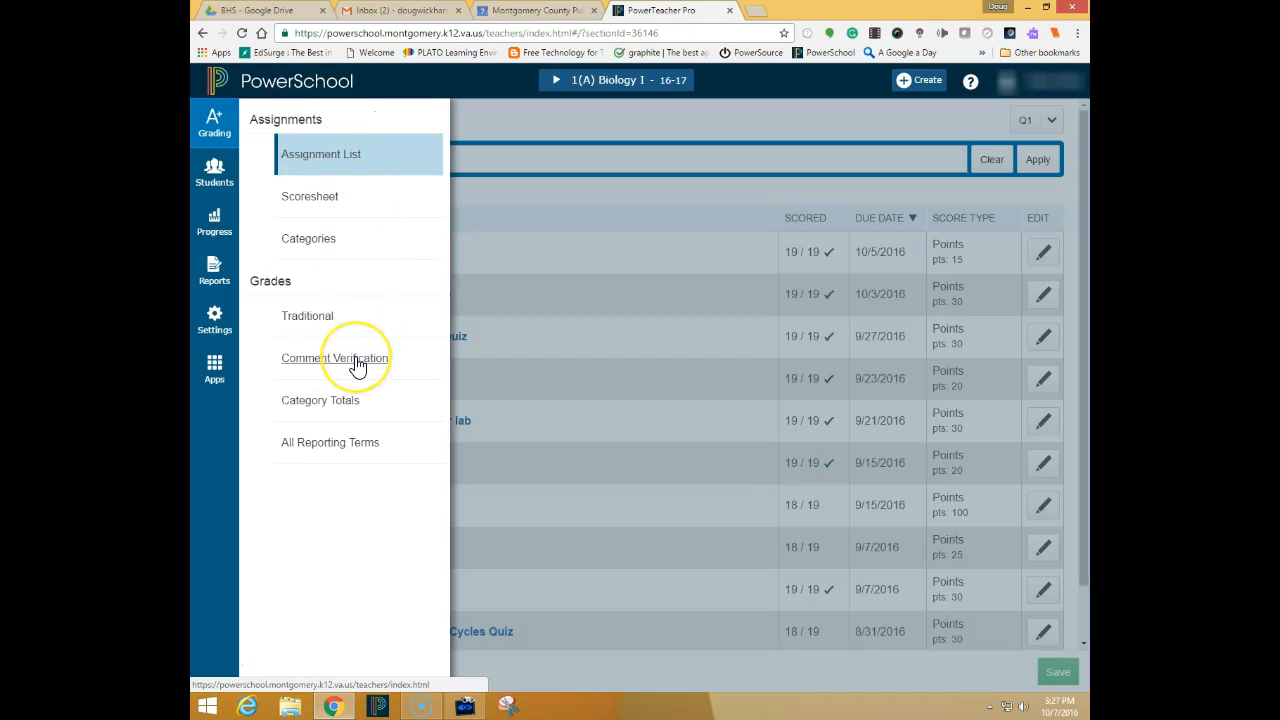
pyautogui.click(334, 356)
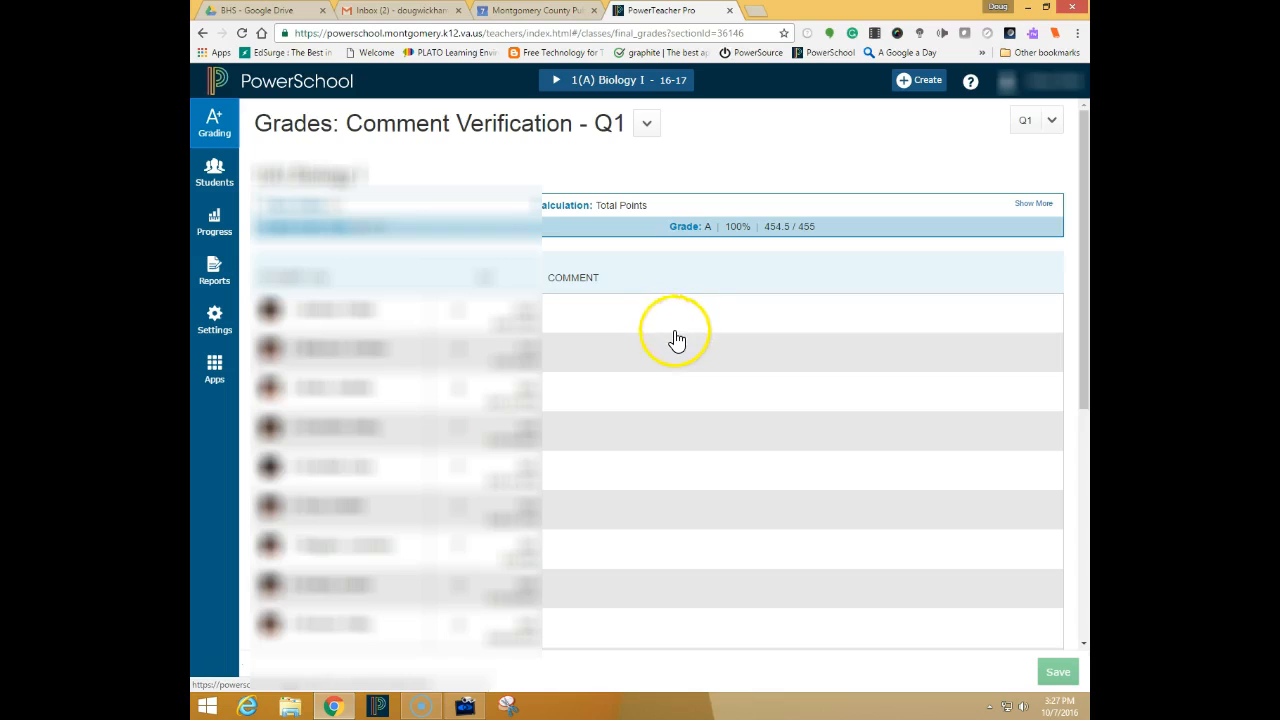
pyautogui.moveTo(680, 370)
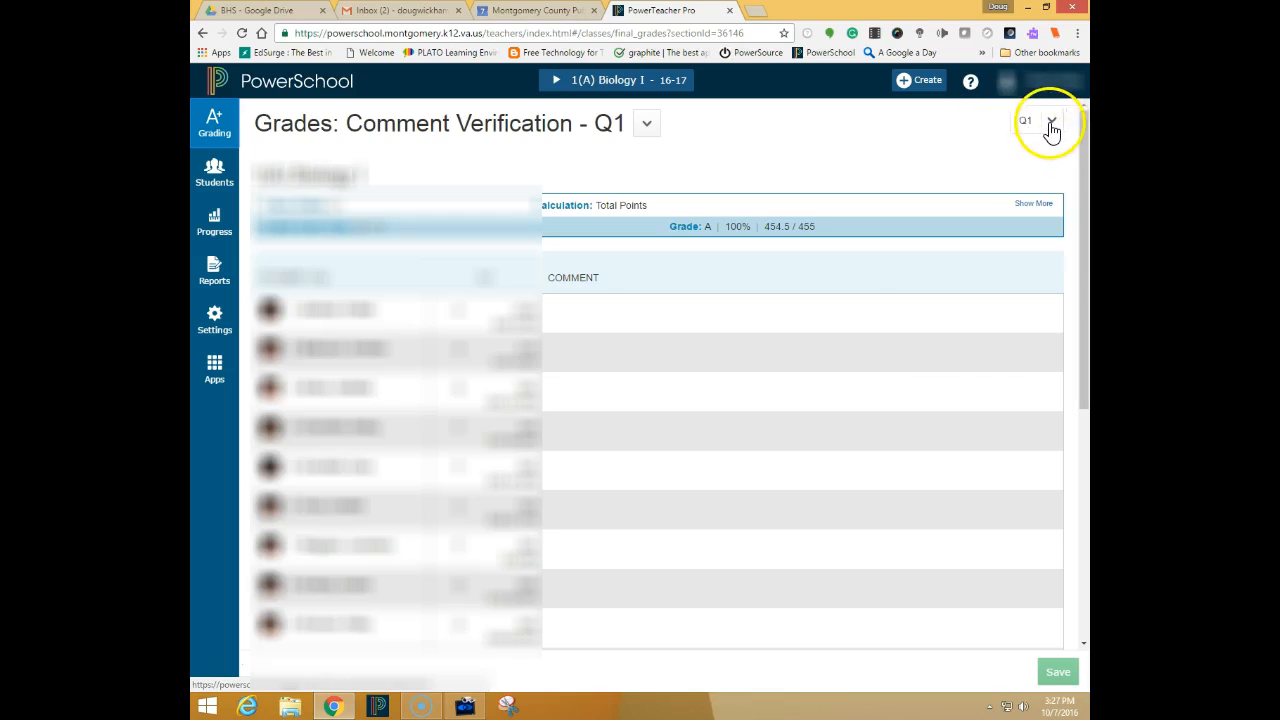
# Review the reporting terms in the term dropdown, keeping Q1 selected.
pyautogui.click(1050, 120)
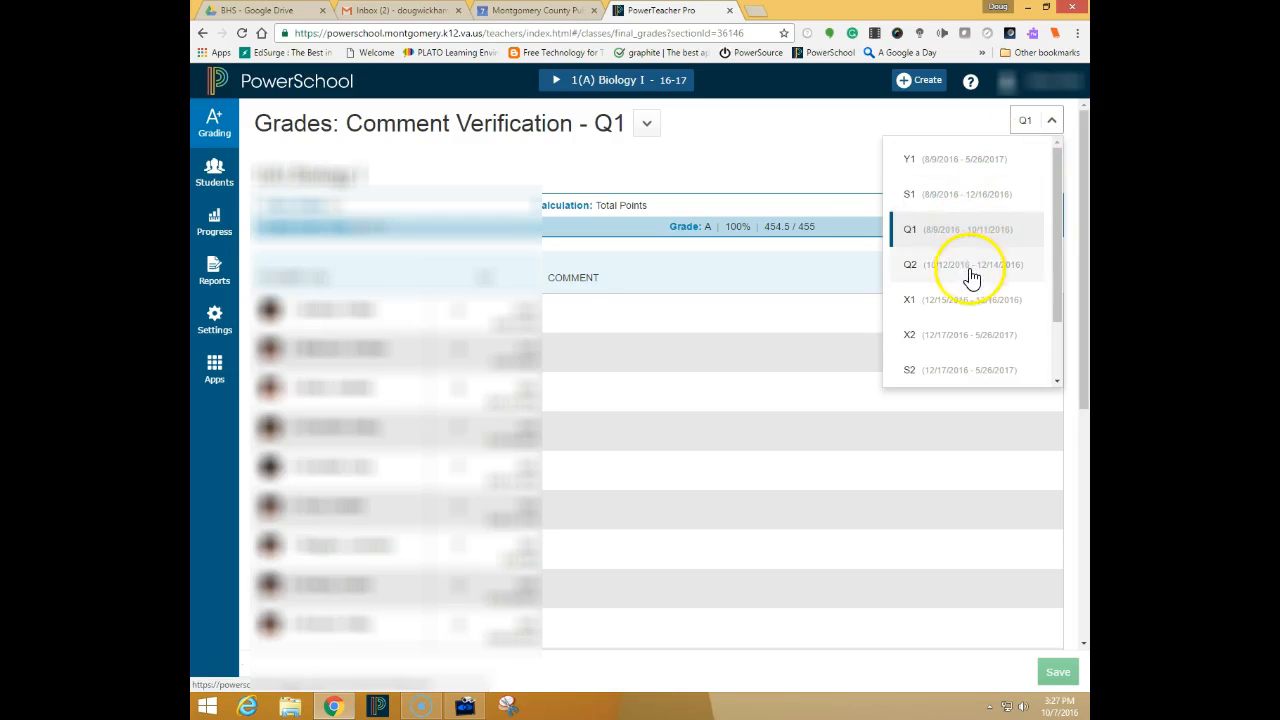
pyautogui.moveTo(982, 244)
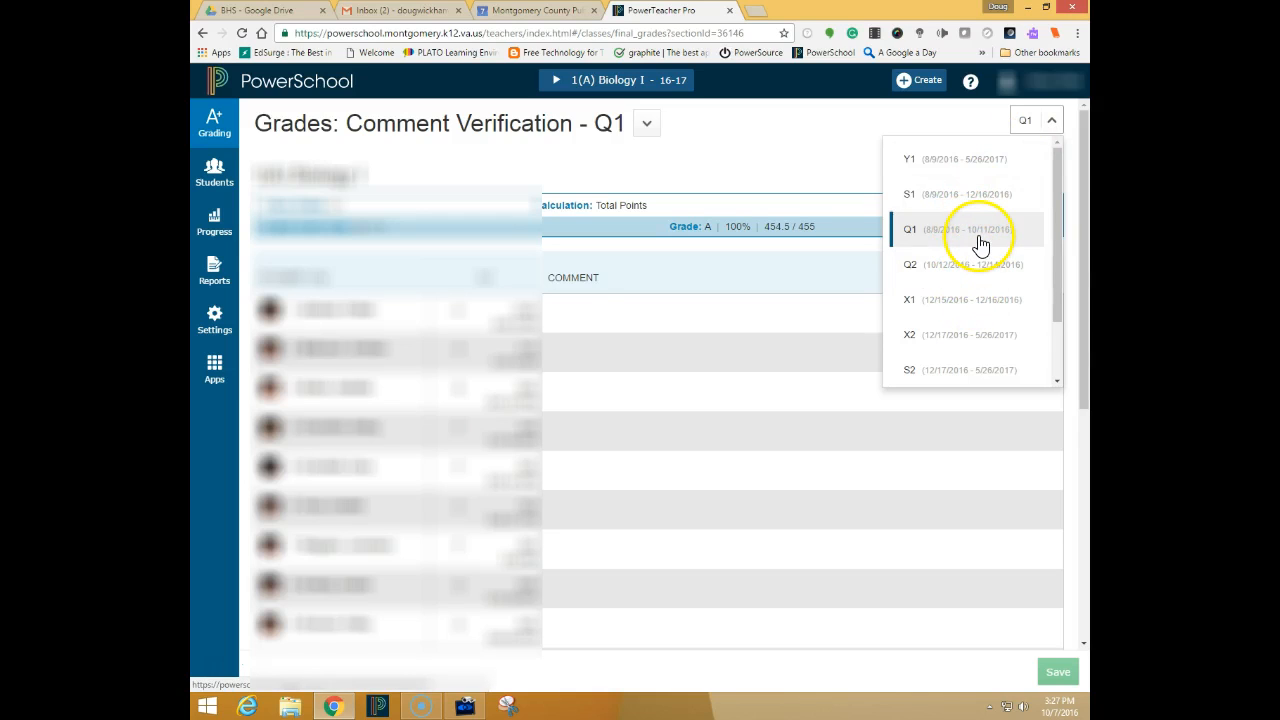
pyautogui.moveTo(974, 304)
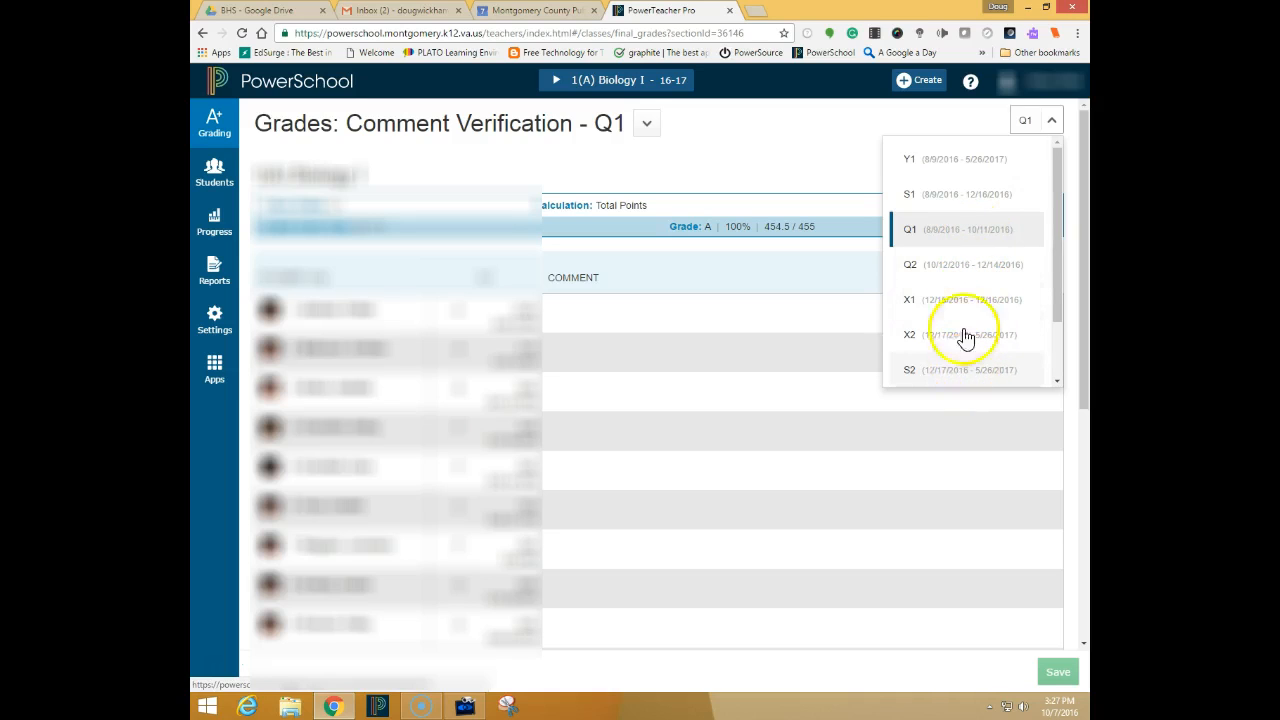
pyautogui.moveTo(956, 350)
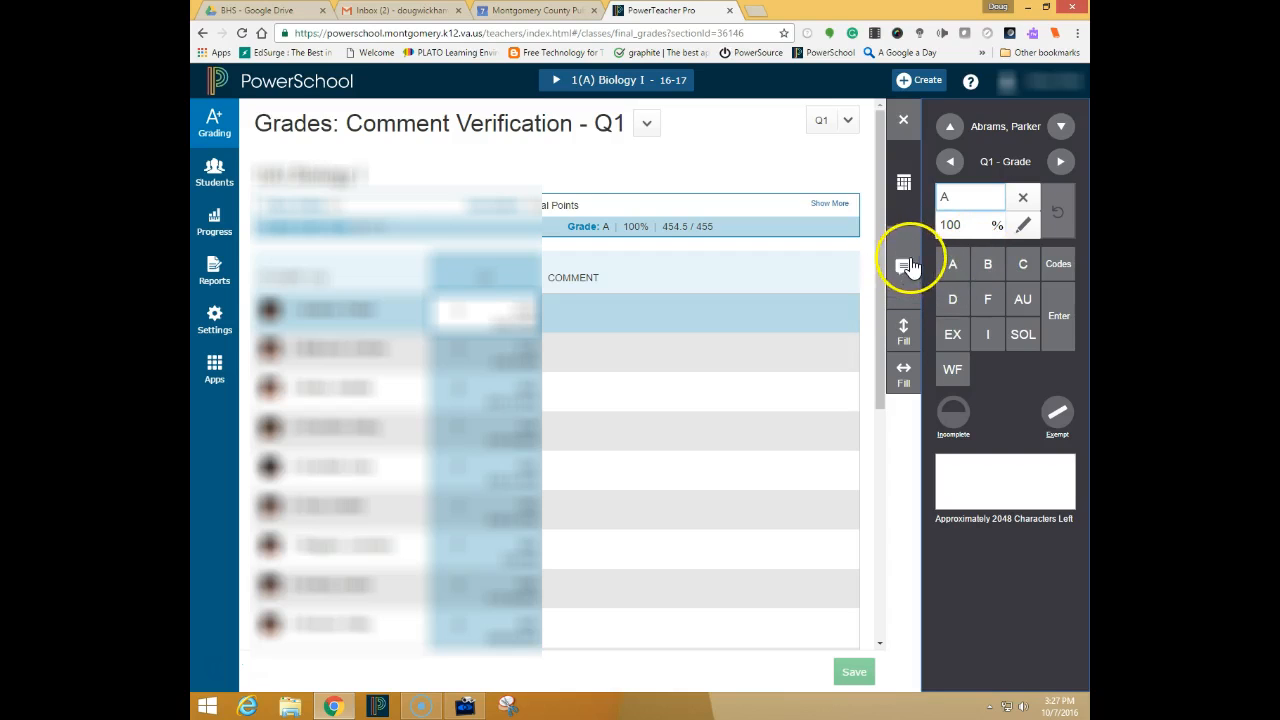
# Switch the score inspector to the Comments view for the first student.
pyautogui.click(904, 266)
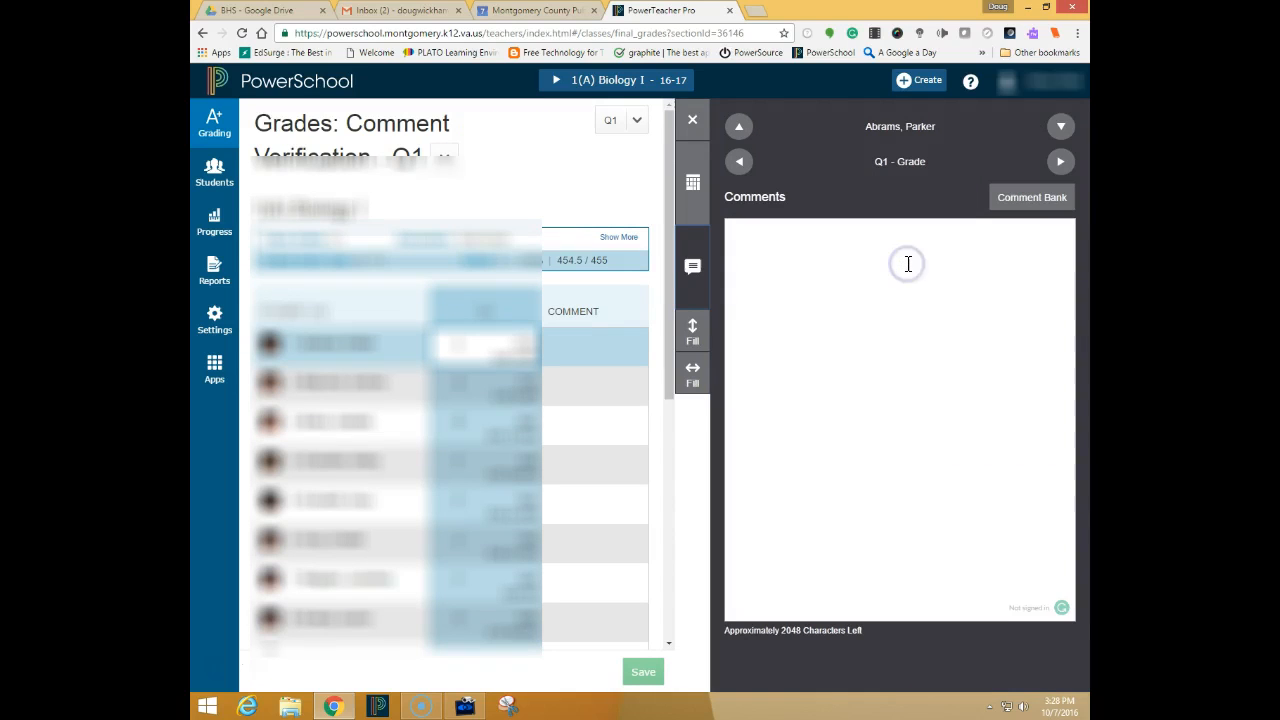
pyautogui.moveTo(956, 228)
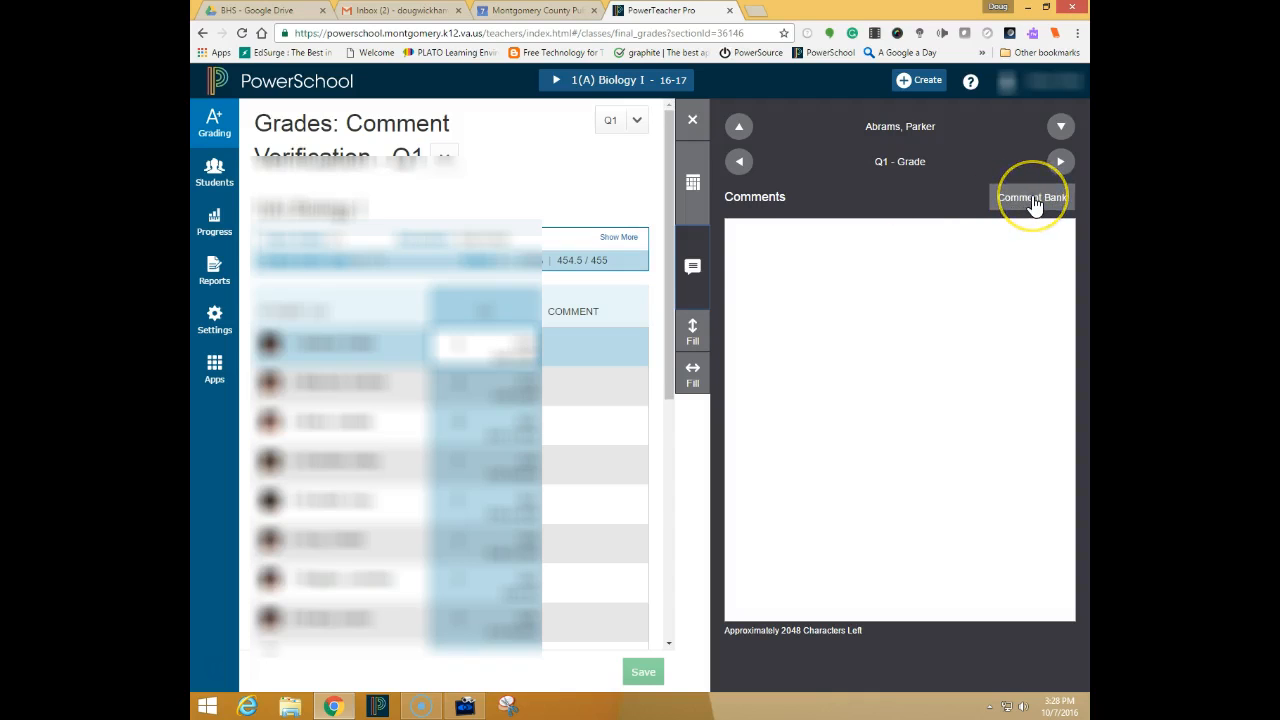
# Star 'Gets along well with others' and 'Demonstrates desire to learn' in the Comment Bank and sort favourites first.
pyautogui.click(1032, 198)
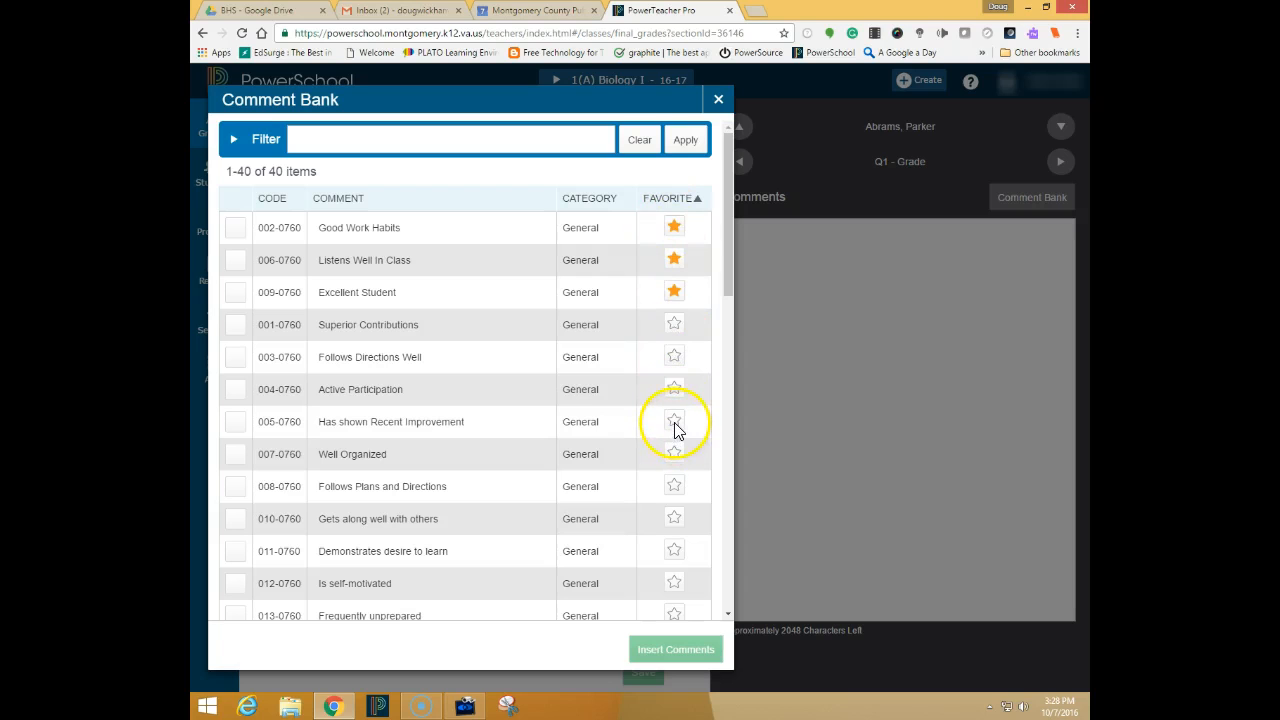
pyautogui.scroll(-3)
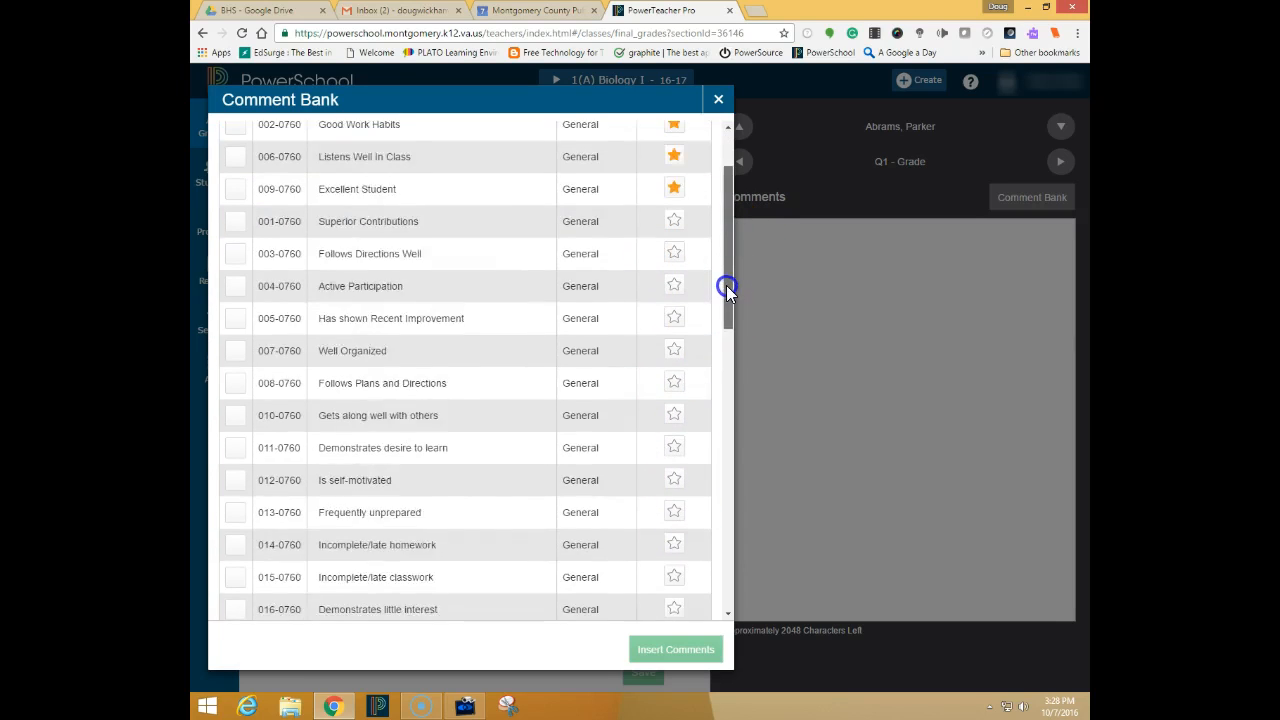
pyautogui.scroll(-3)
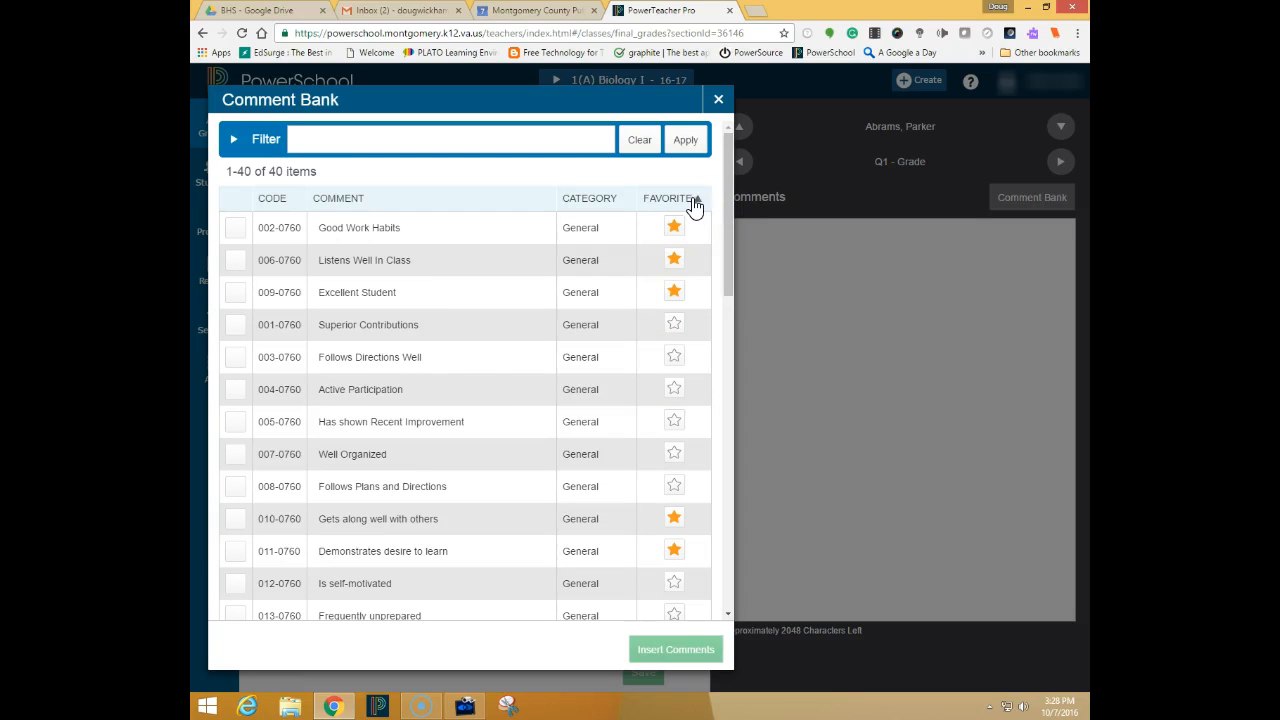
pyautogui.click(692, 198)
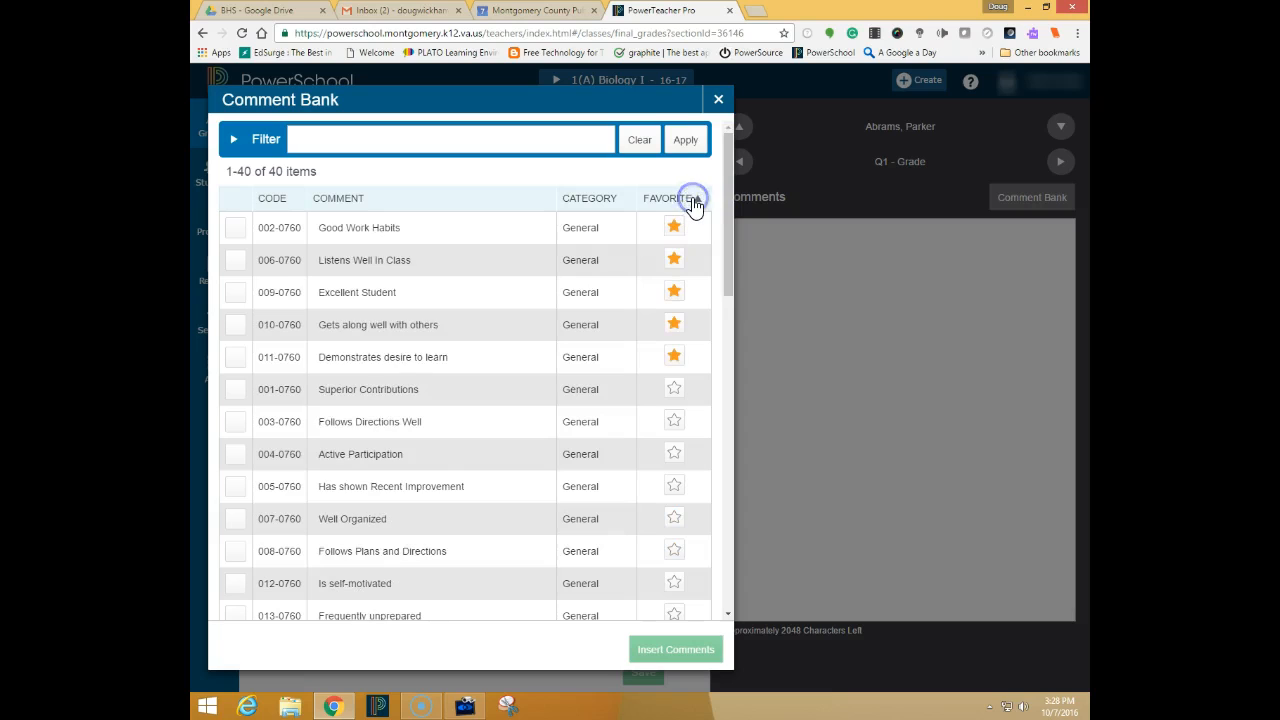
pyautogui.click(690, 198)
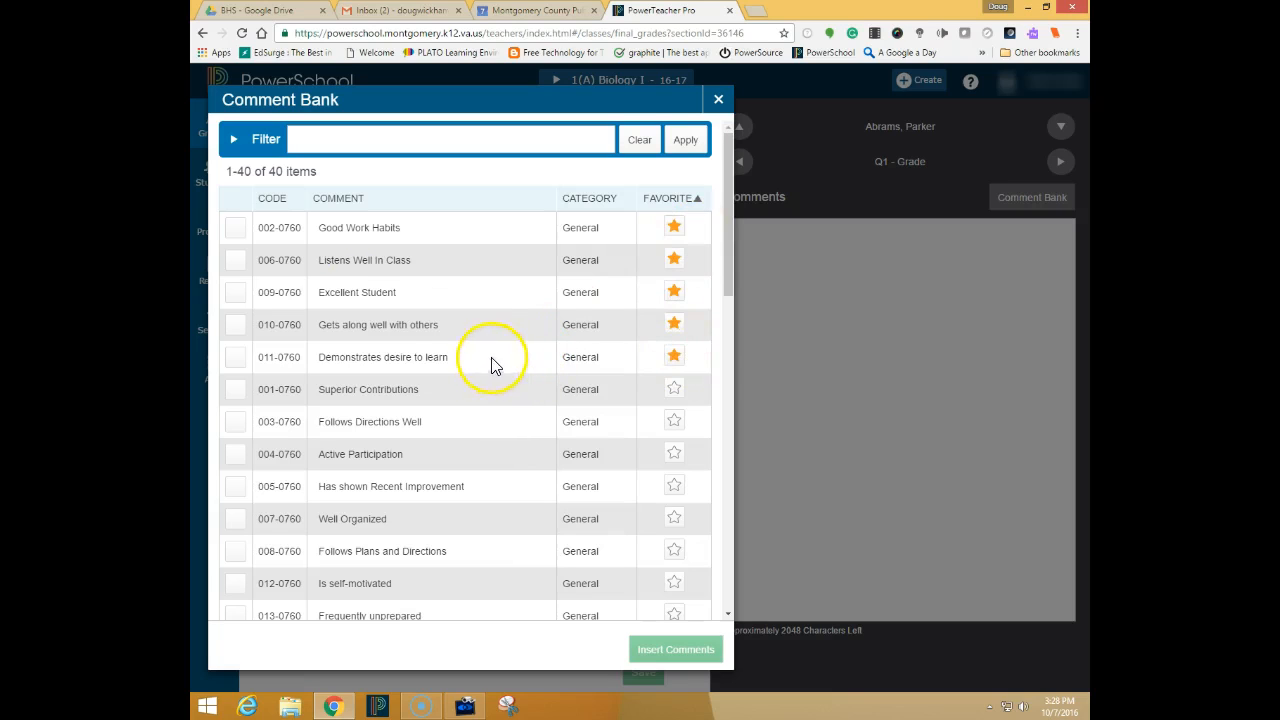
pyautogui.click(236, 260)
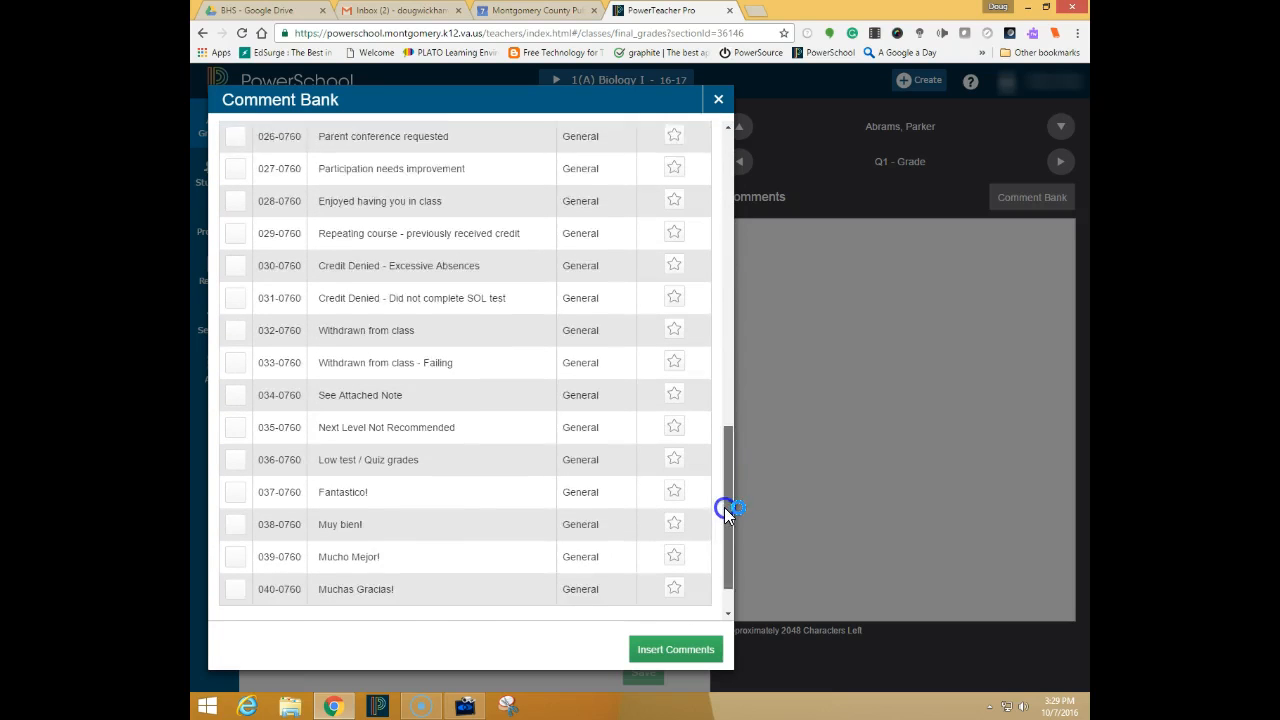
# Insert 'Listens Well In Class' as the first student's Q1 comment, separated using spaces.
pyautogui.scroll(-3)
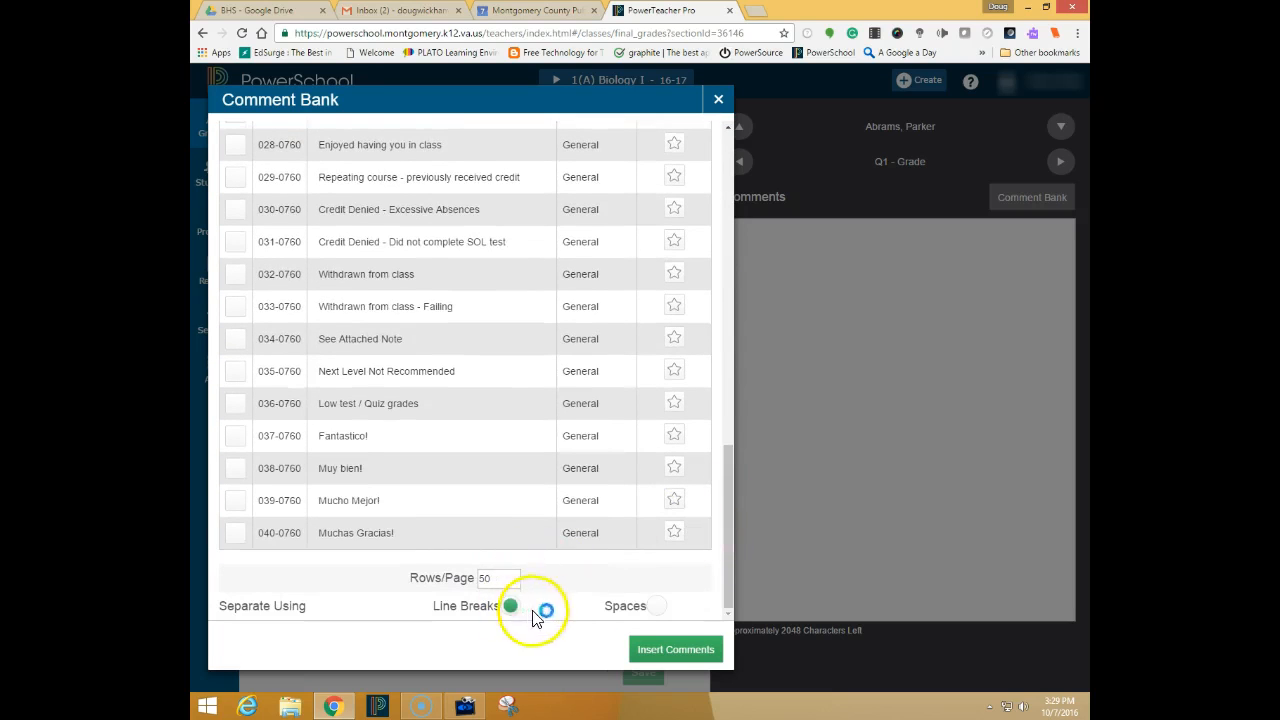
pyautogui.click(508, 606)
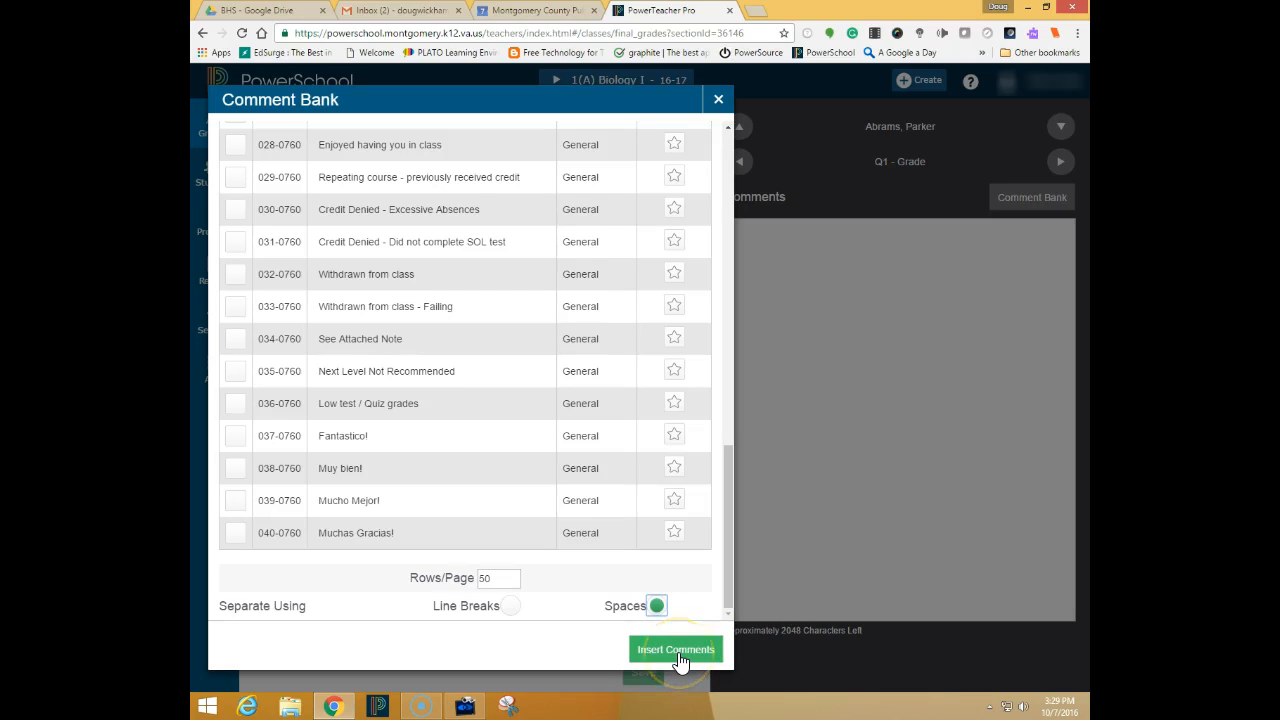
pyautogui.click(676, 648)
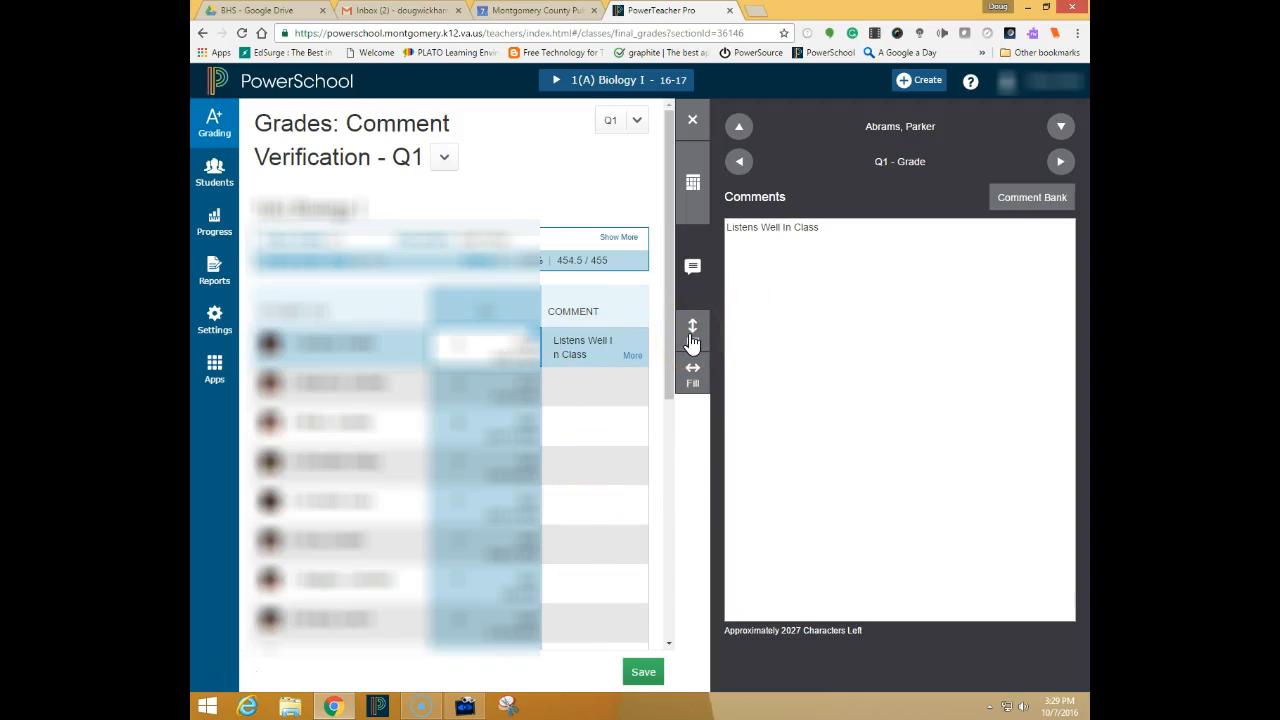
# Fill 'Listens Well In Class' down to all 18 students and accept the Fill Complete message.
pyautogui.click(692, 332)
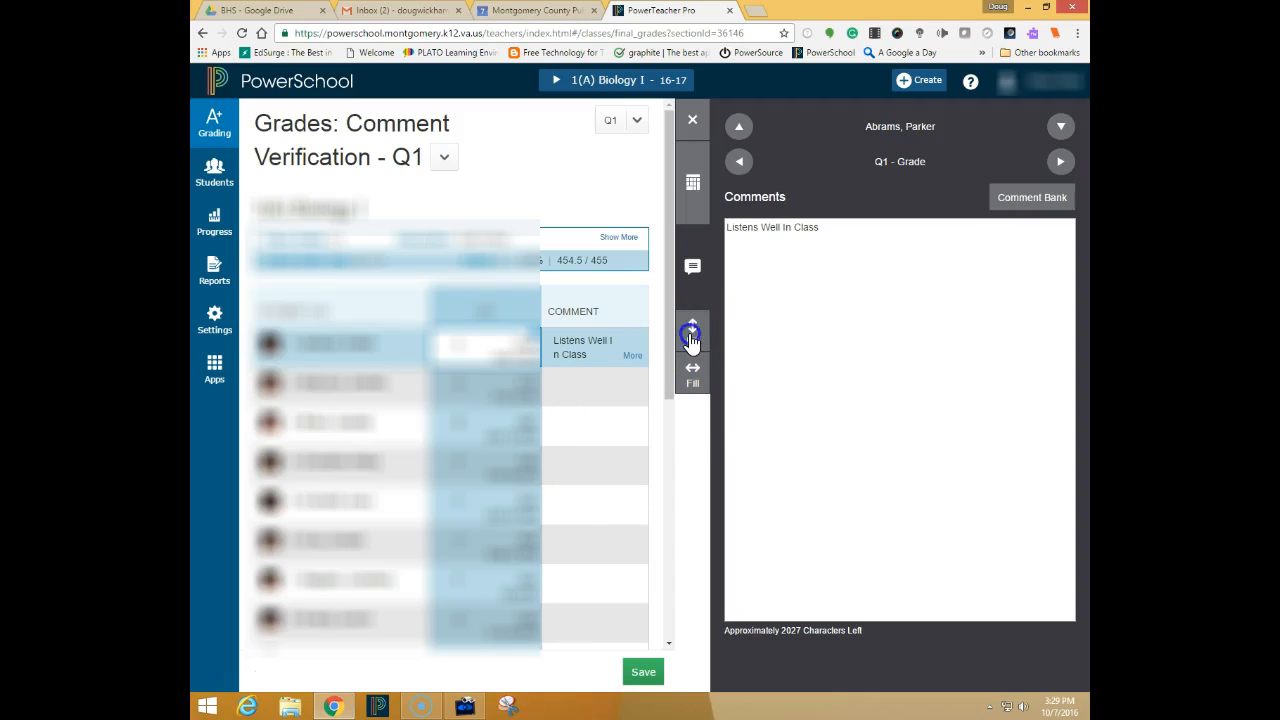
pyautogui.click(692, 332)
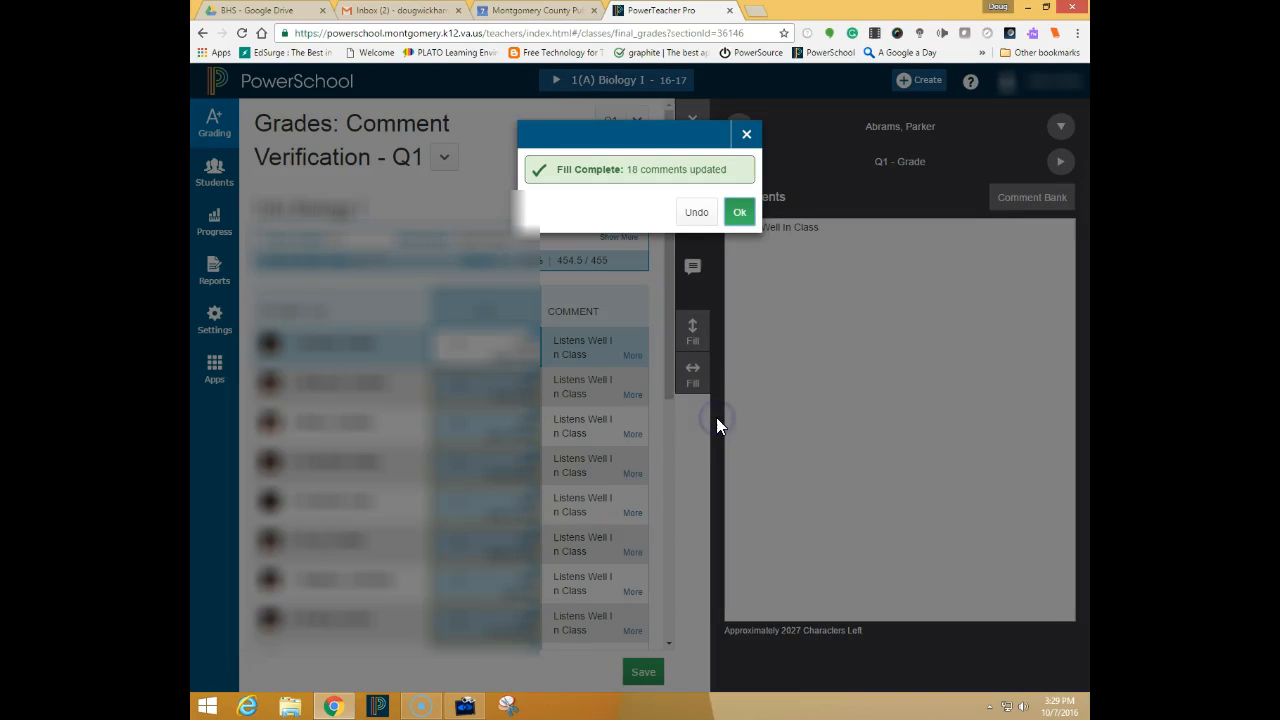
pyautogui.click(740, 212)
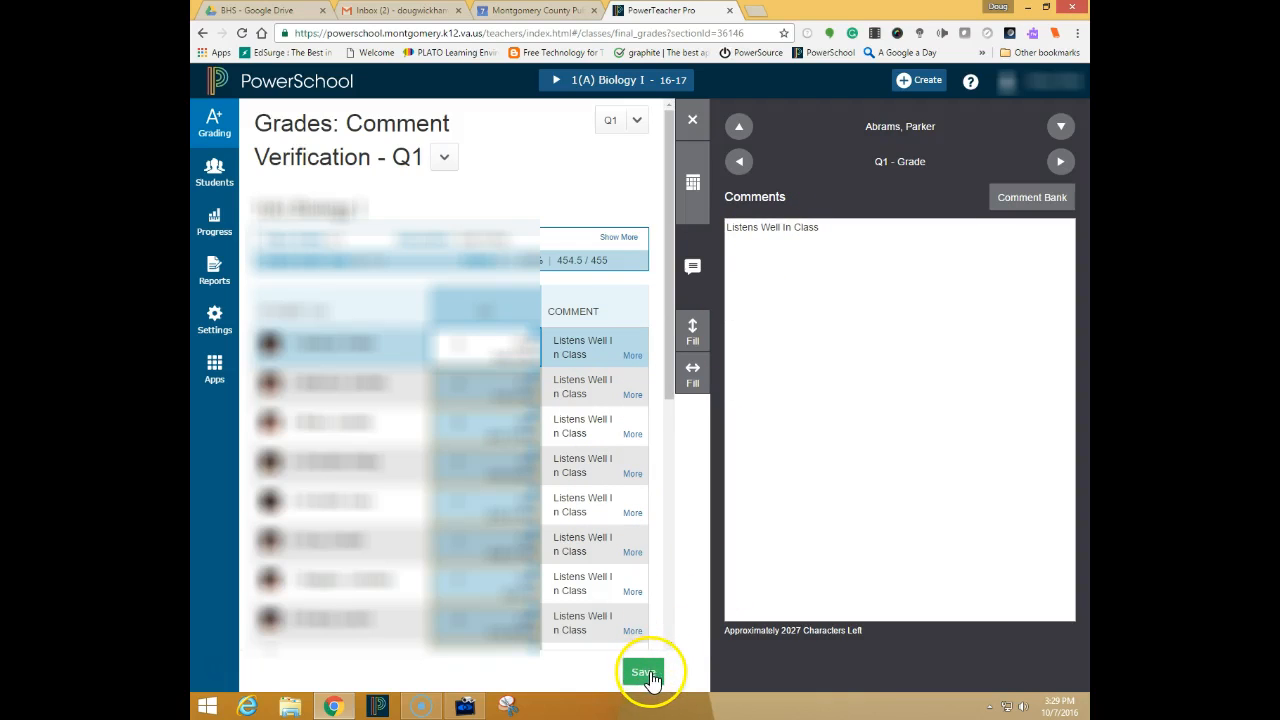
# Save the filled-down comments for the whole Q1 roster.
pyautogui.click(644, 672)
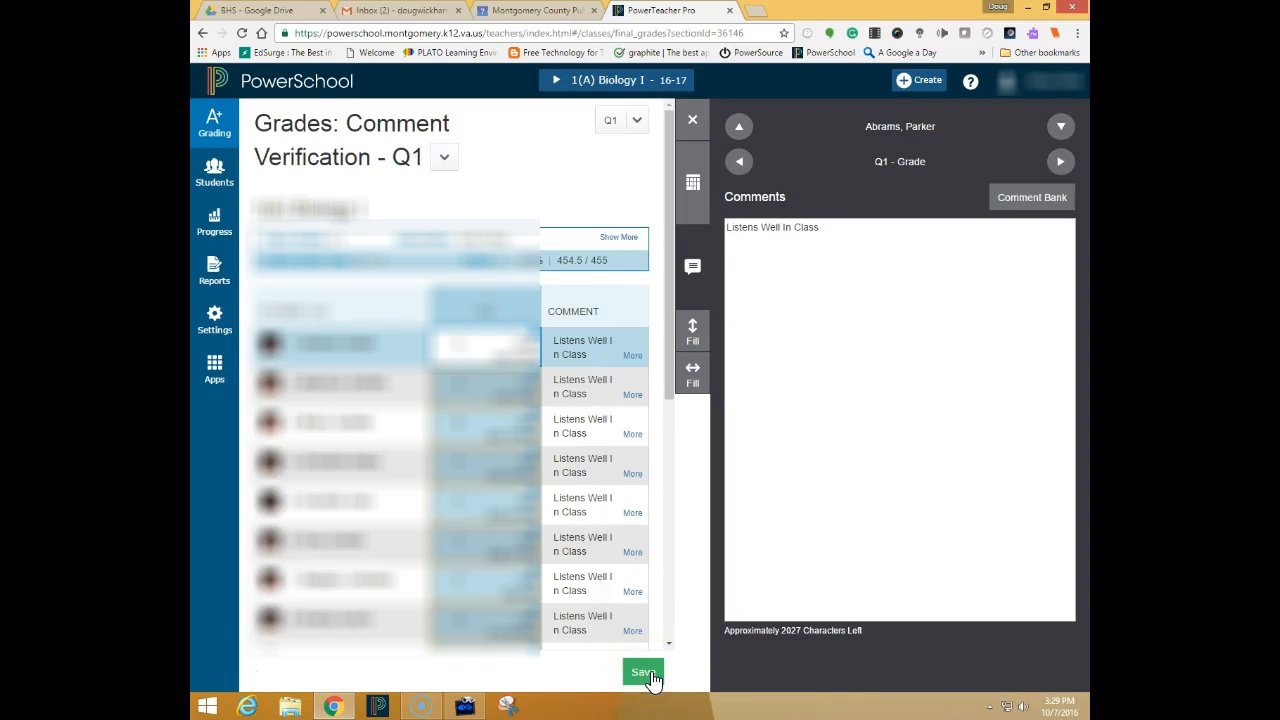
pyautogui.moveTo(678, 604)
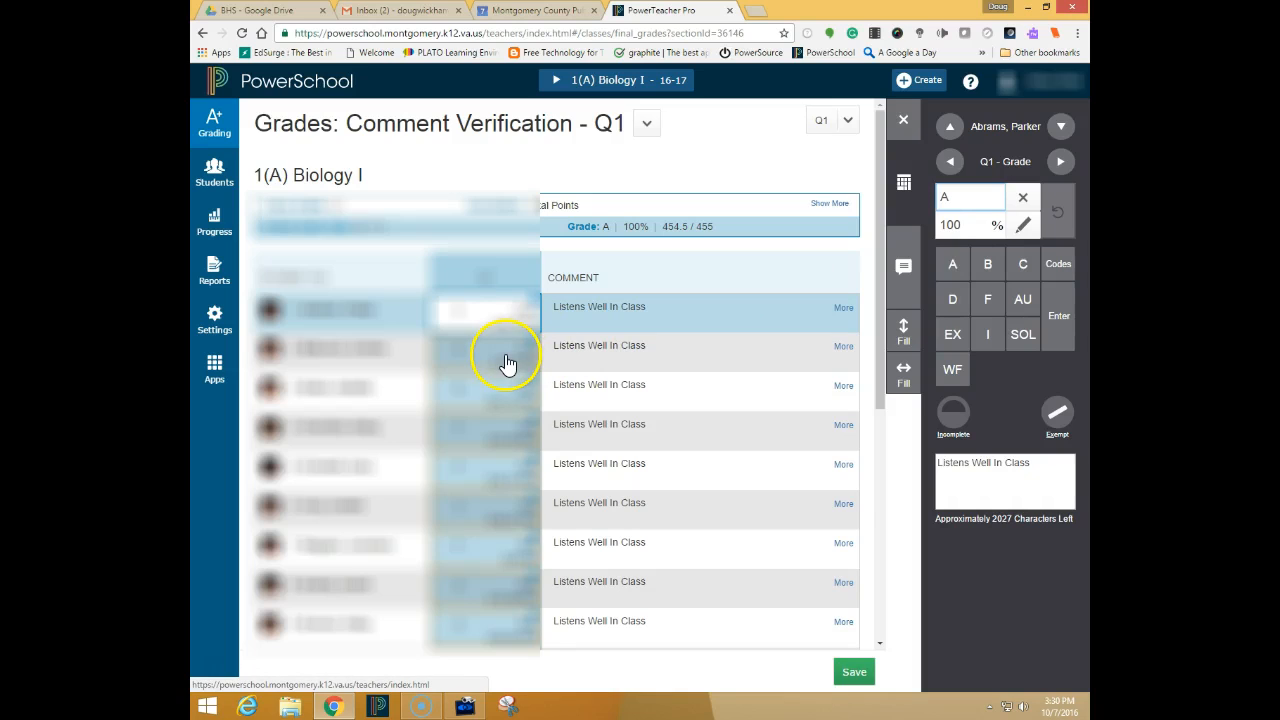
pyautogui.moveTo(496, 524)
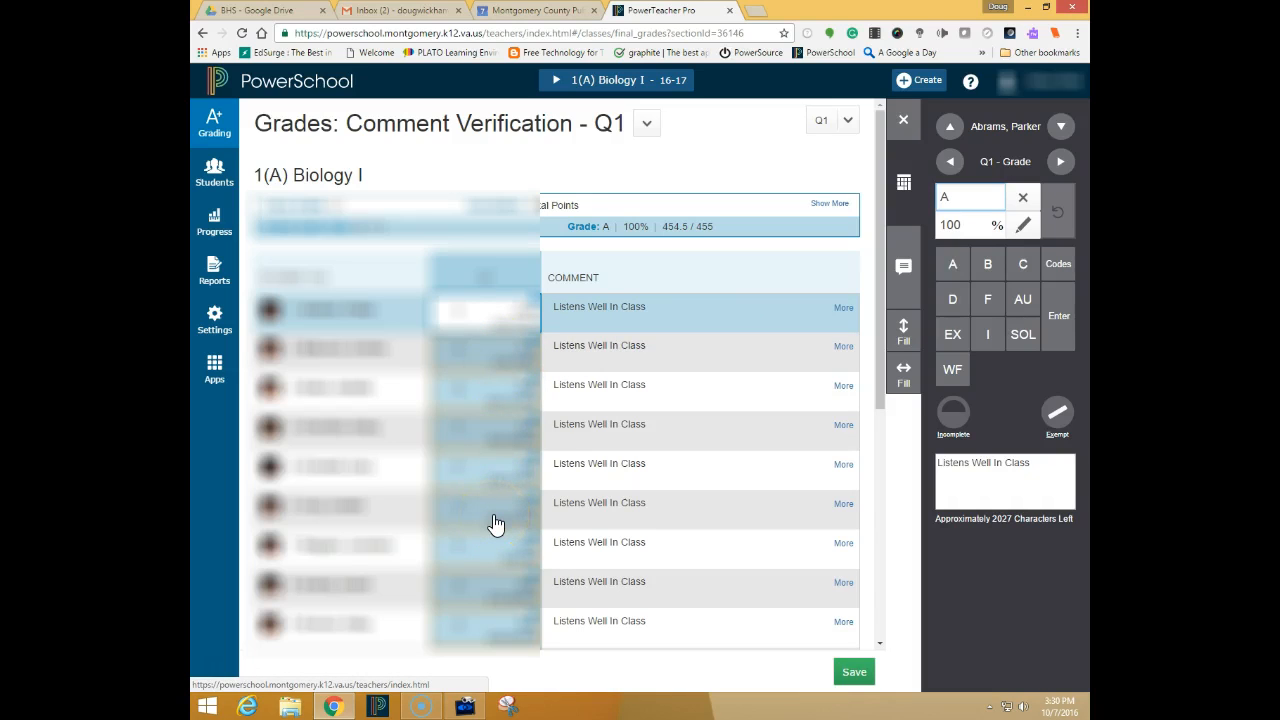
# Select another student's Q1 grade cell to reset its override to the calculated grade.
pyautogui.click(484, 504)
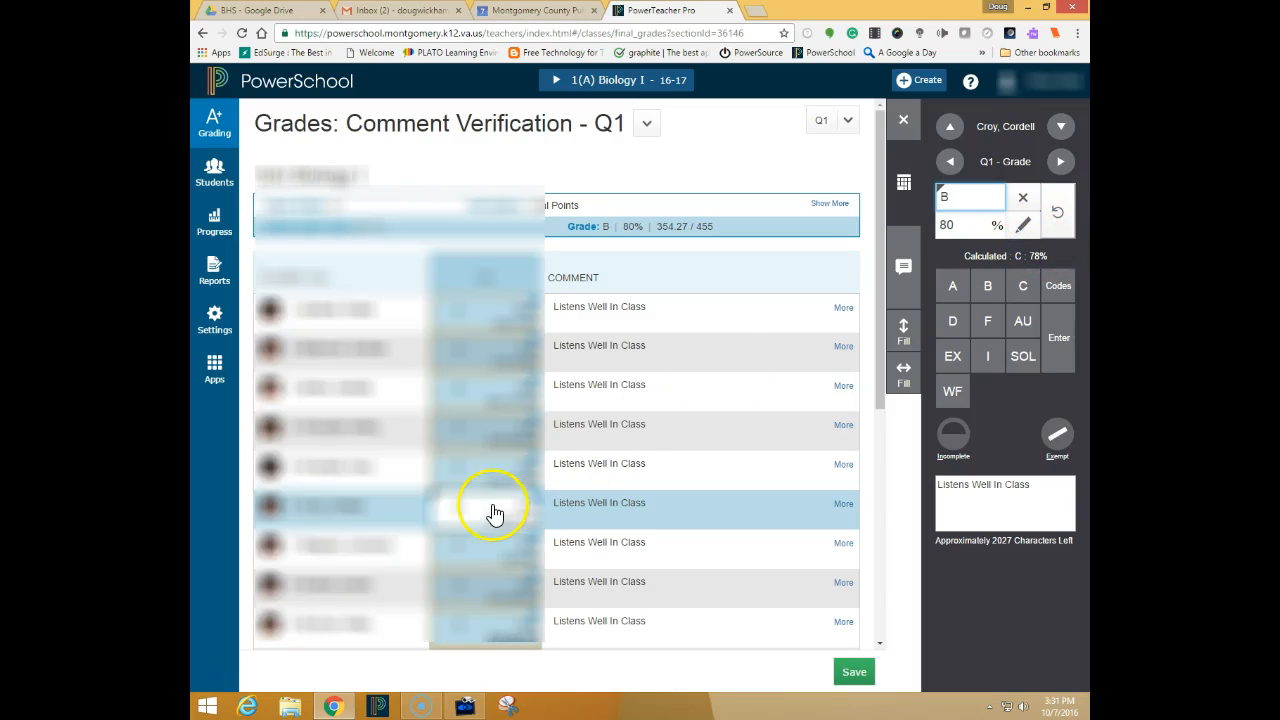
pyautogui.moveTo(430, 504)
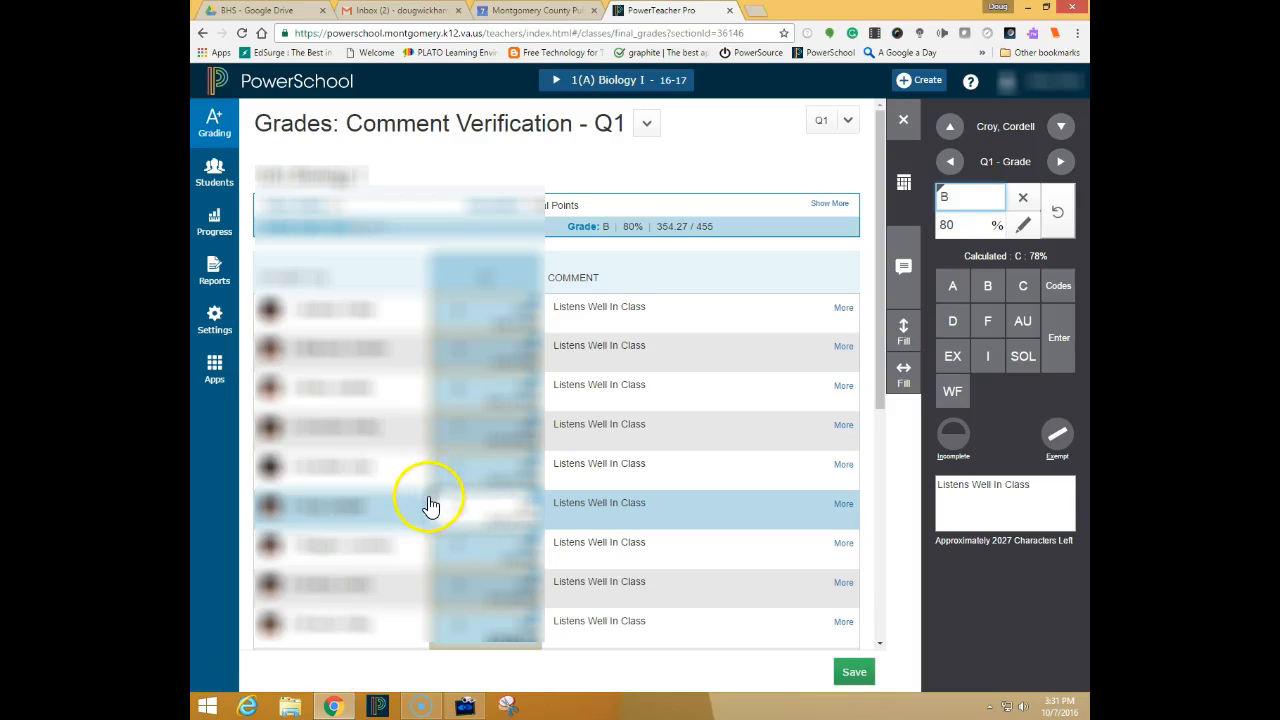
pyautogui.moveTo(436, 502)
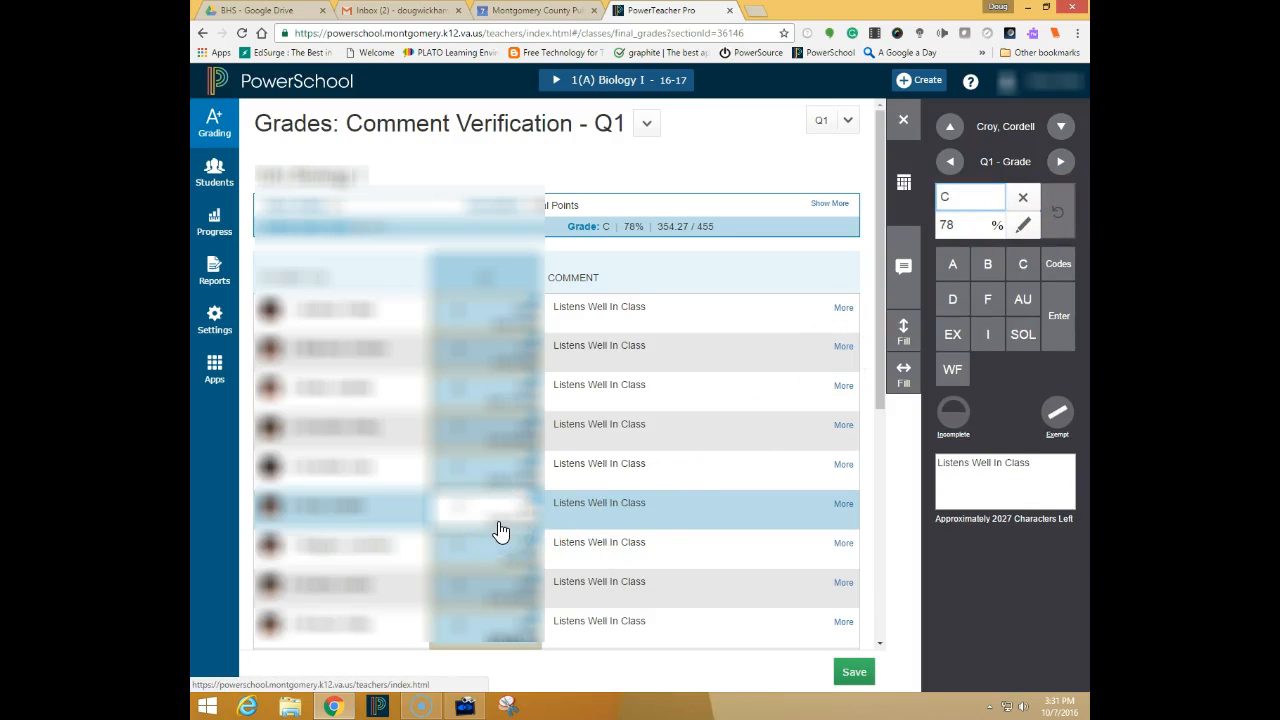
pyautogui.moveTo(800, 530)
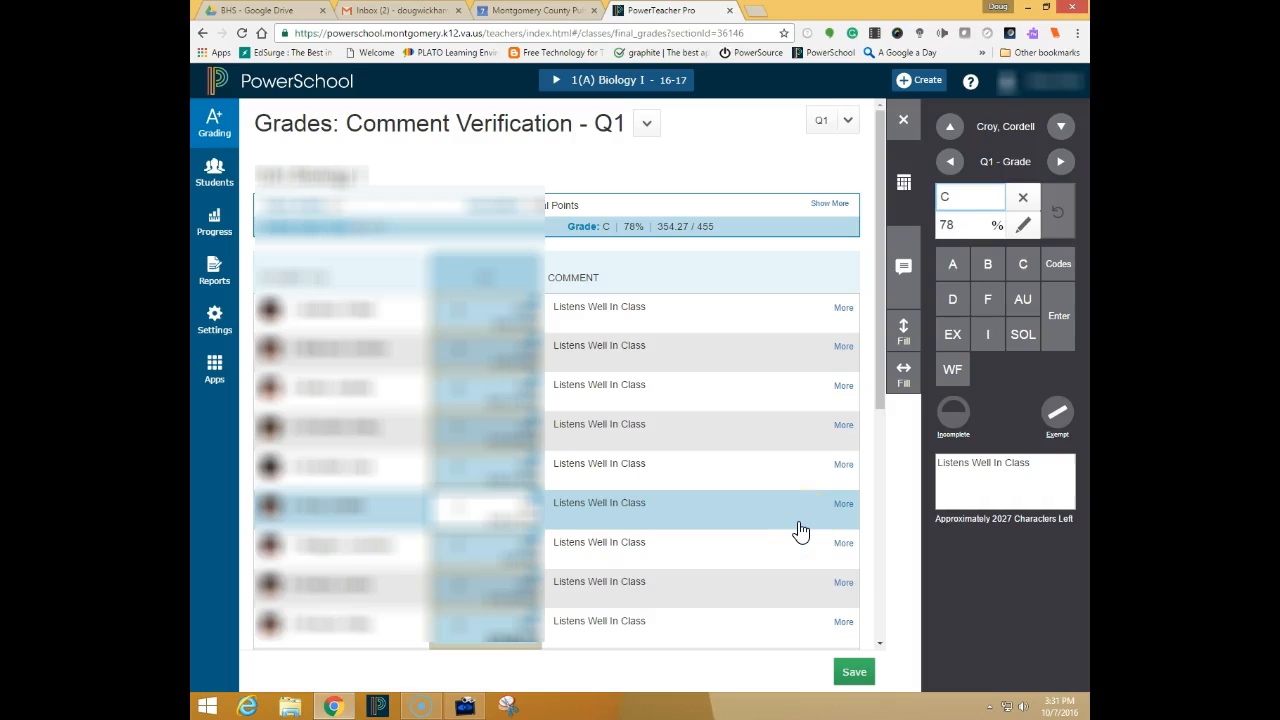